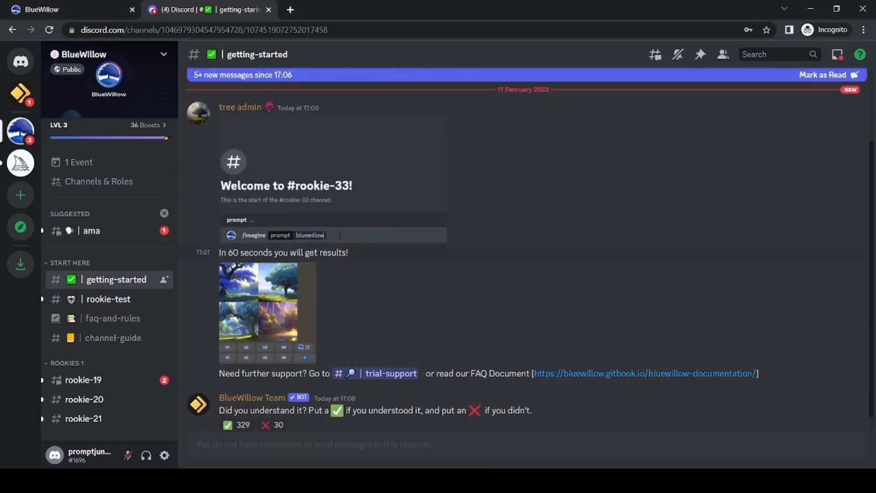
Switch from the getting-started channel to the rookie-19 channel under ROOKIES 1
text(tree ,)
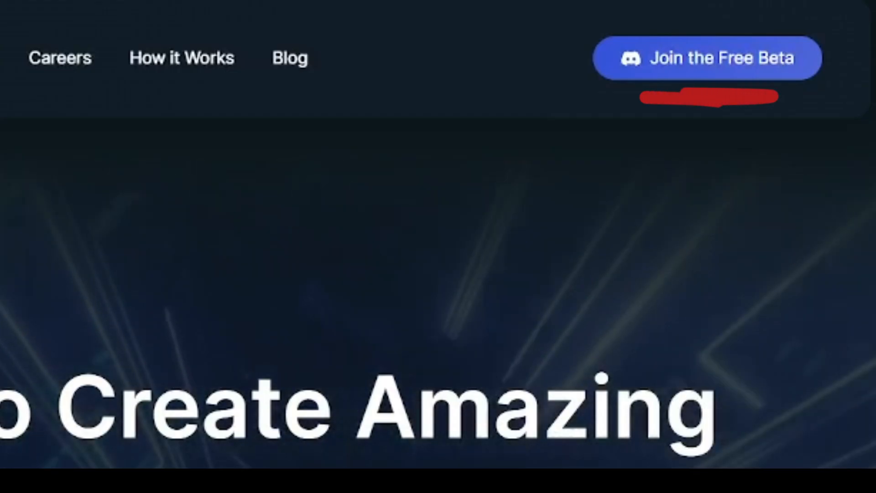
click(707, 58)
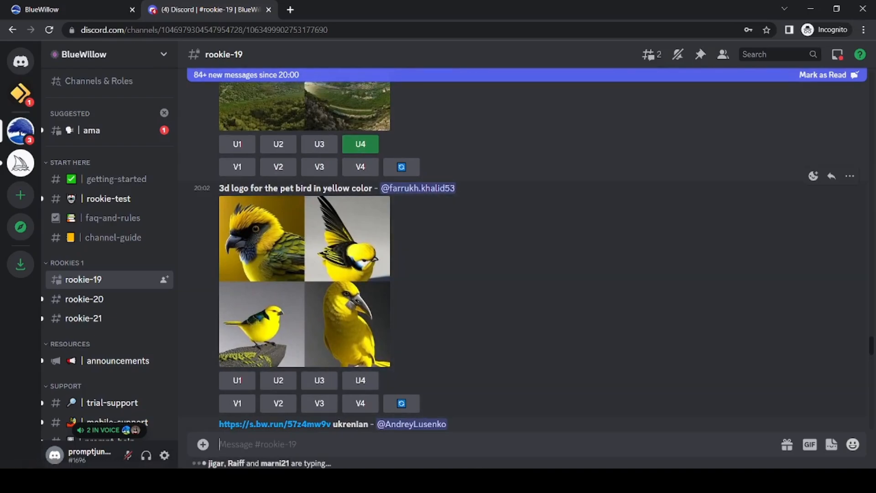
Send /imagine with the traditional Japanese painting prompt of Feng wearing flowers and Suzhou embroidery
text(/)
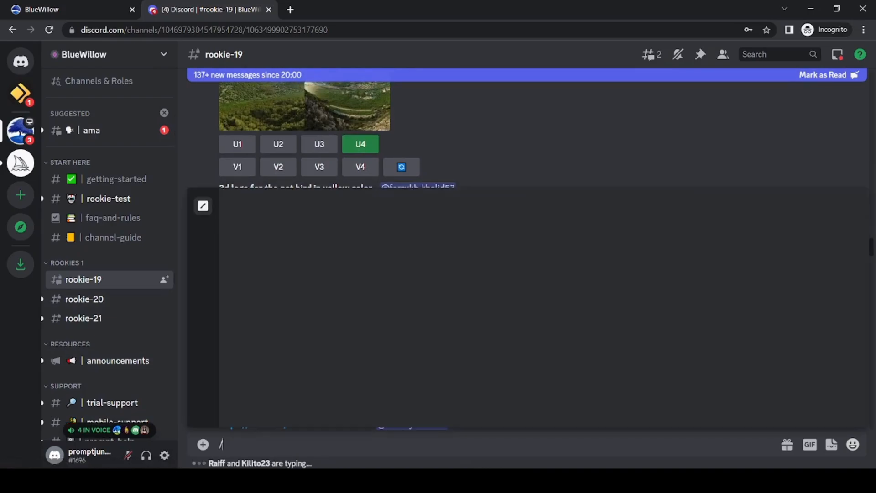
text(imagine prompt)
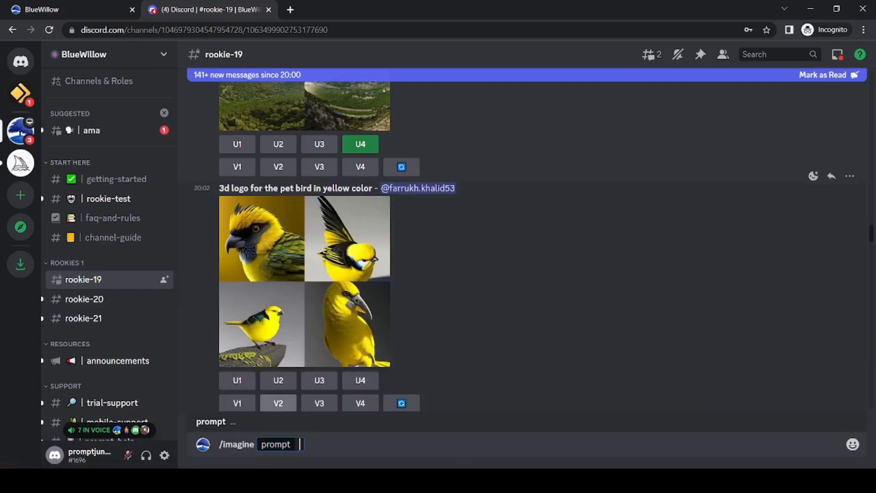
text(The traditional Japanese painting Feng wears many flowers, Suzhou embroidery and brocade embroidery, which is beautiful)
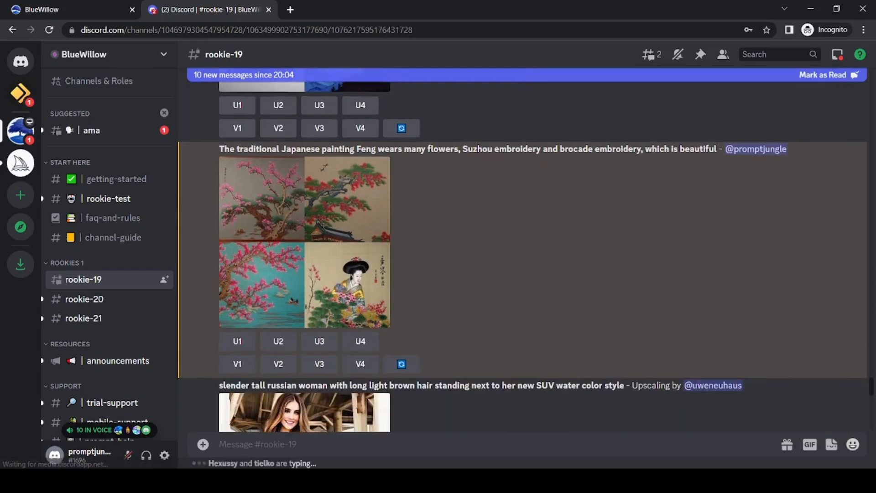
click(360, 337)
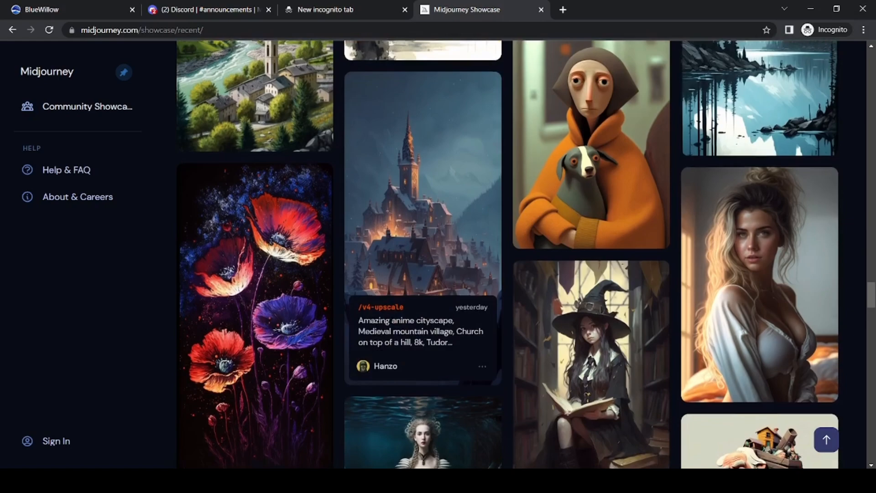
Scroll through more Midjourney Showcase recent images, then go back to the Discord tab
scroll(down, 3)
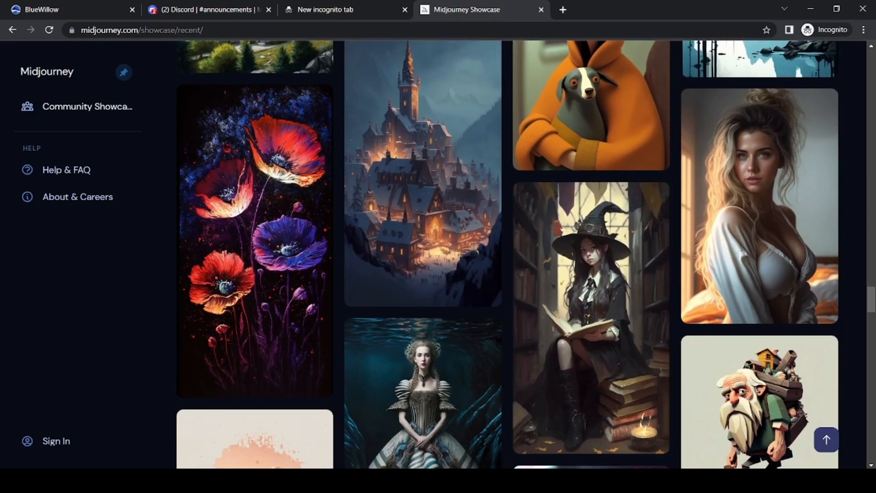
scroll(down, 3)
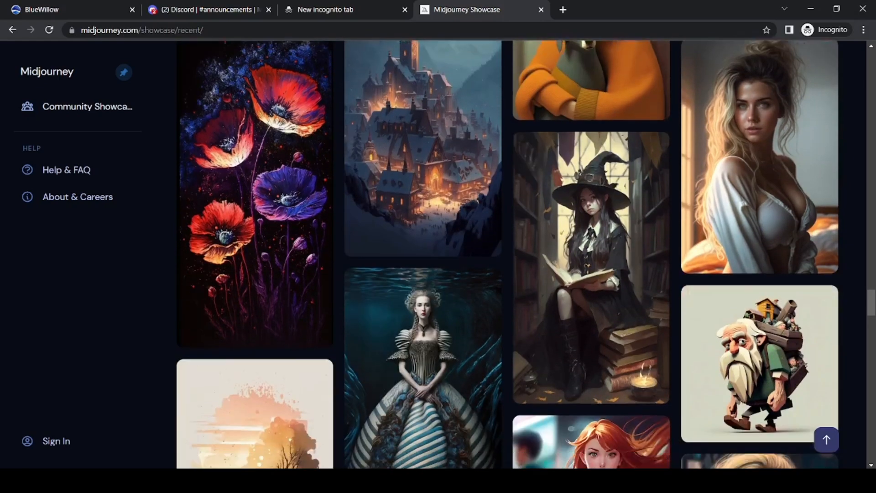
scroll(down, 3)
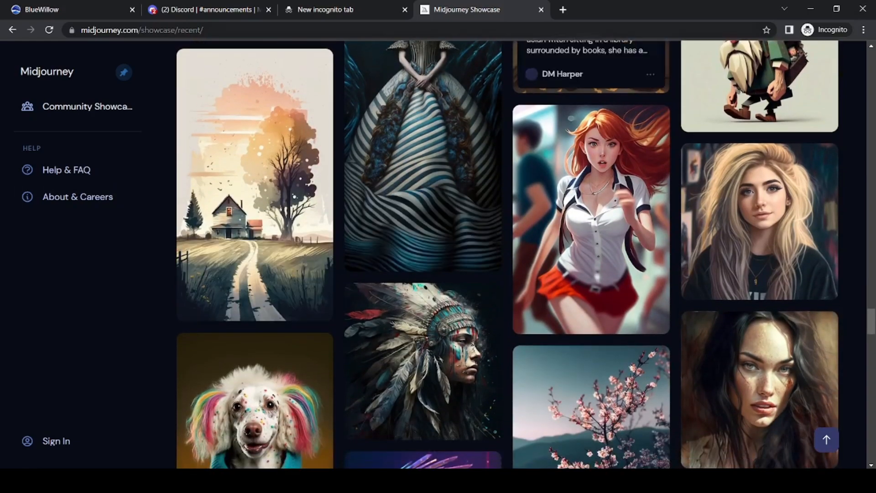
click(206, 10)
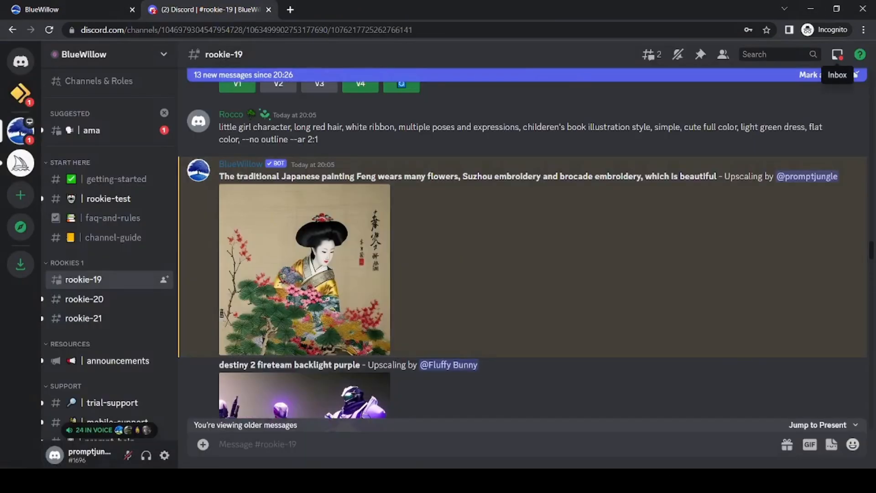
Return to the Midjourney Showcase tab and scroll further through the gallery
click(837, 54)
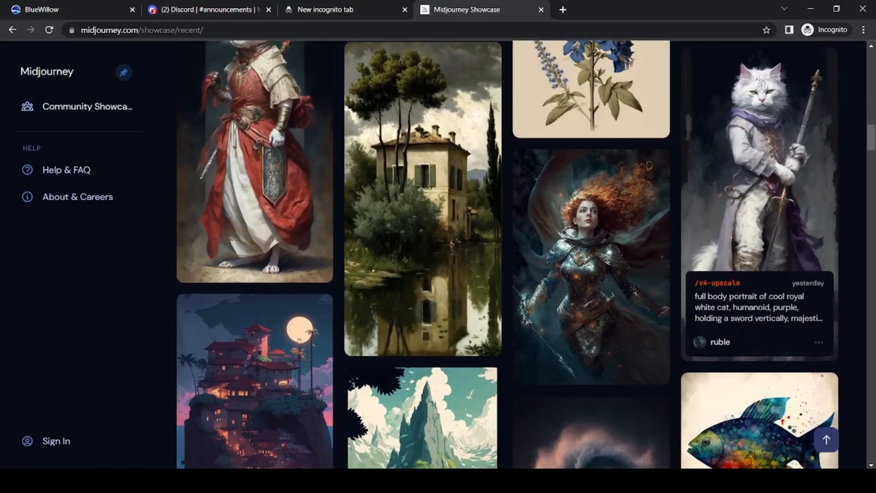
scroll(down, 3)
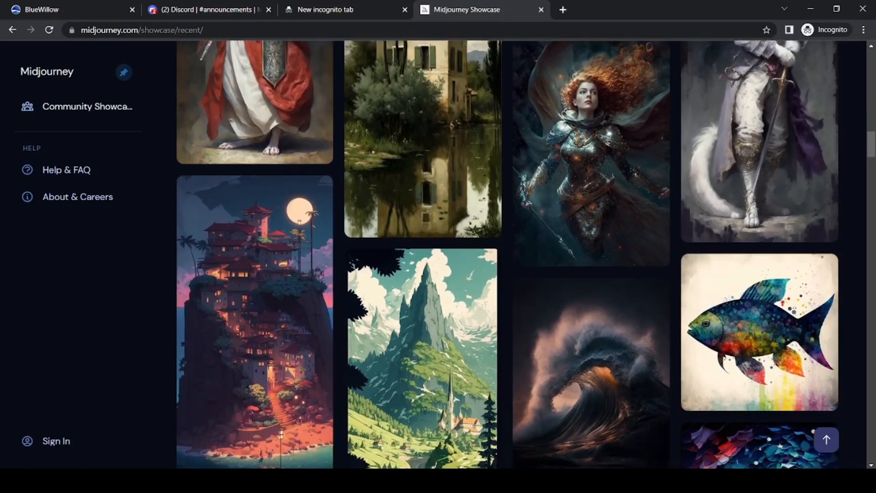